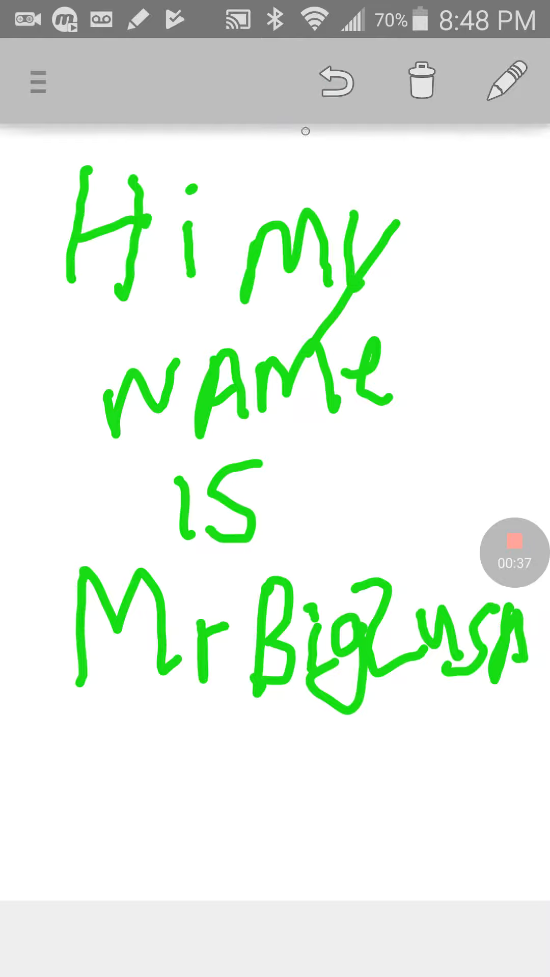
Undo the last strokes of the bottom line of green handwriting 'Hi my name is MrBigZu'.
click(335, 82)
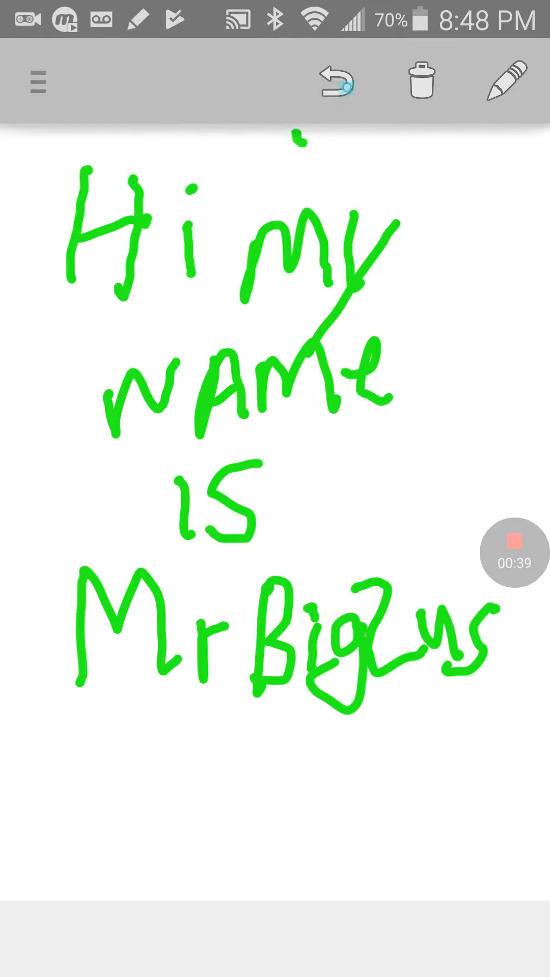
click(335, 82)
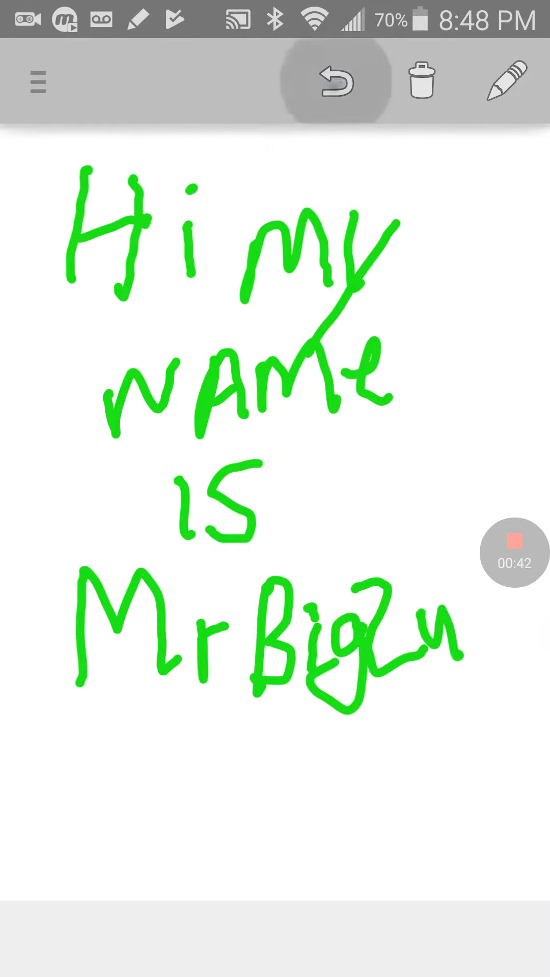
click(335, 81)
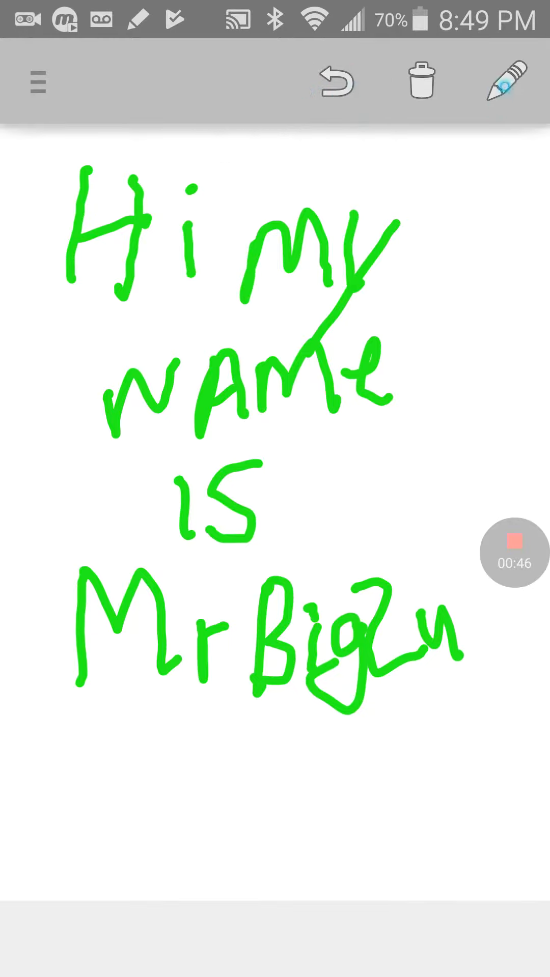
Switch the brush to eraser mode in the Color & Width settings and confirm.
click(506, 80)
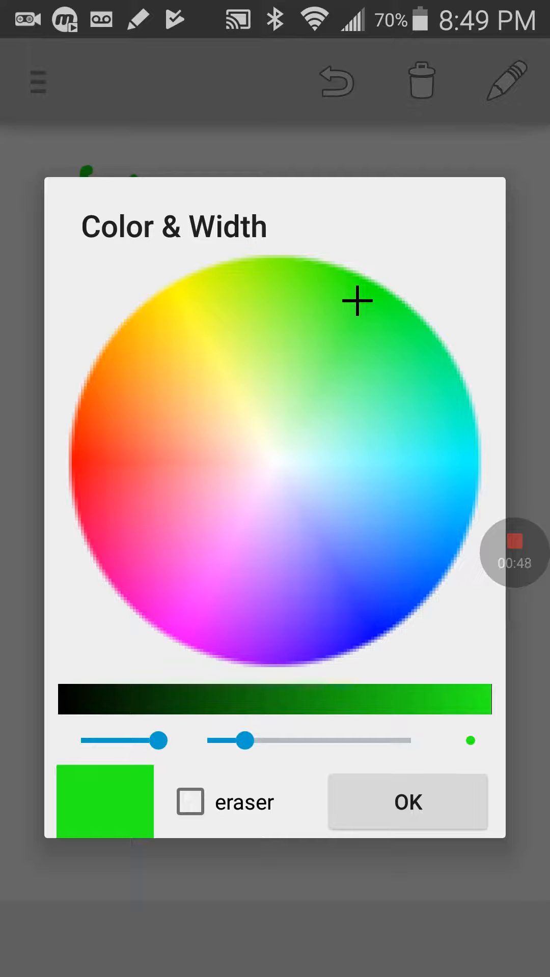
click(189, 801)
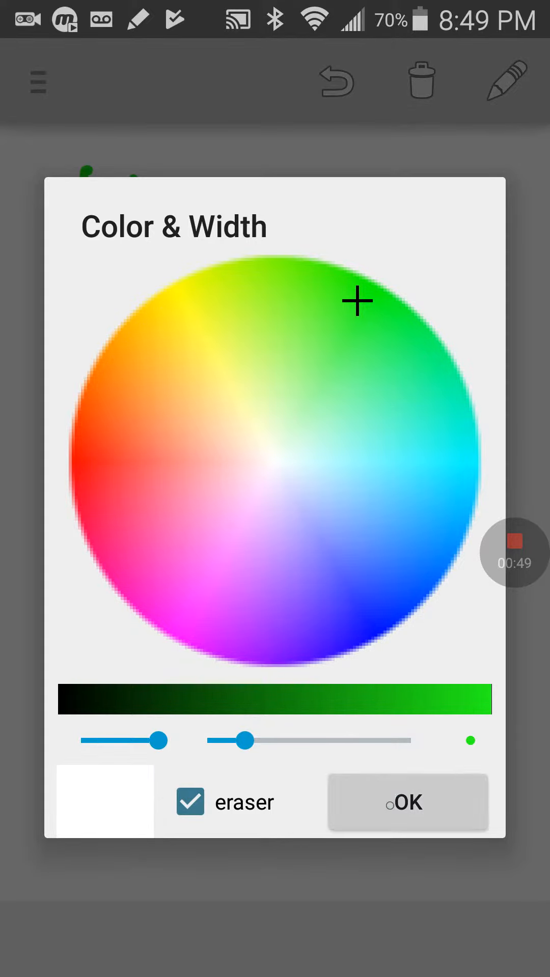
click(407, 803)
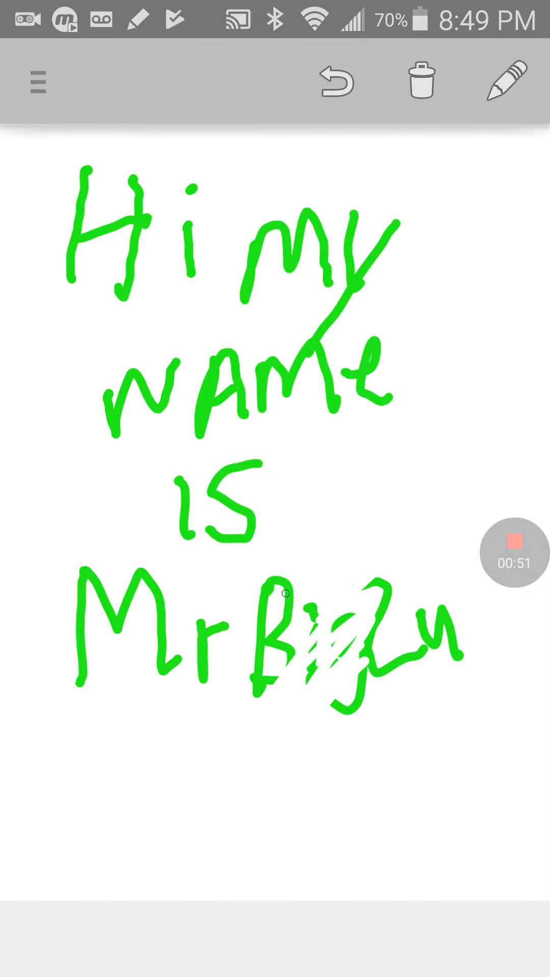
click(509, 82)
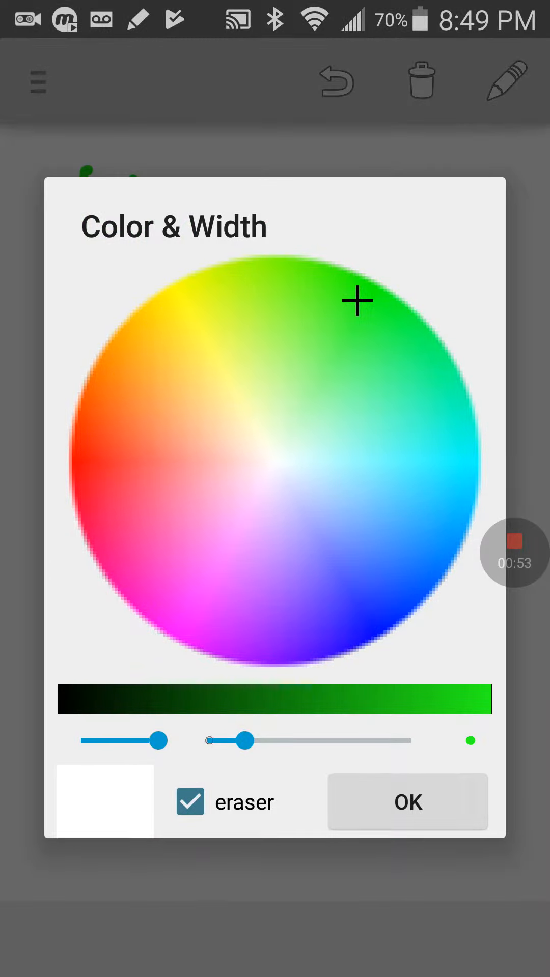
click(406, 801)
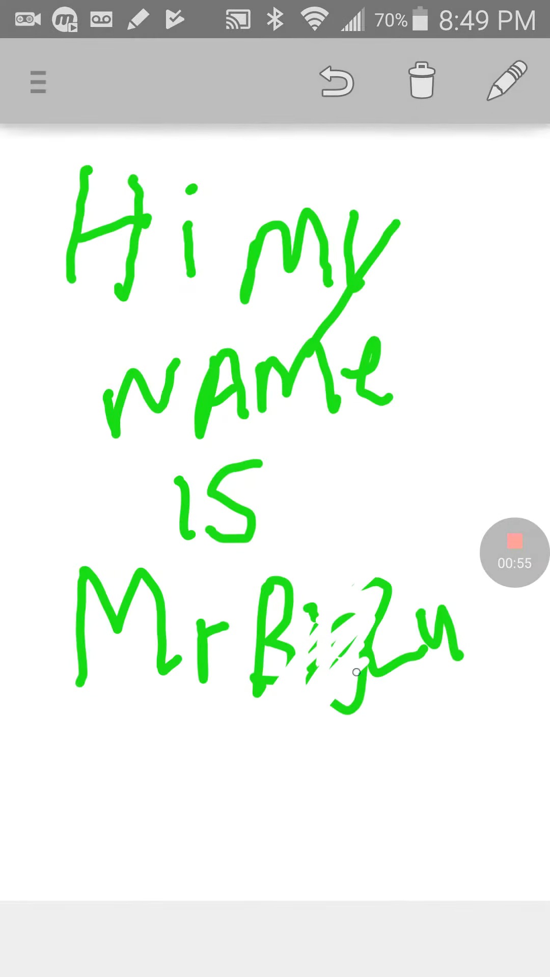
Erase all remaining green handwriting until the canvas is completely blank.
click(335, 81)
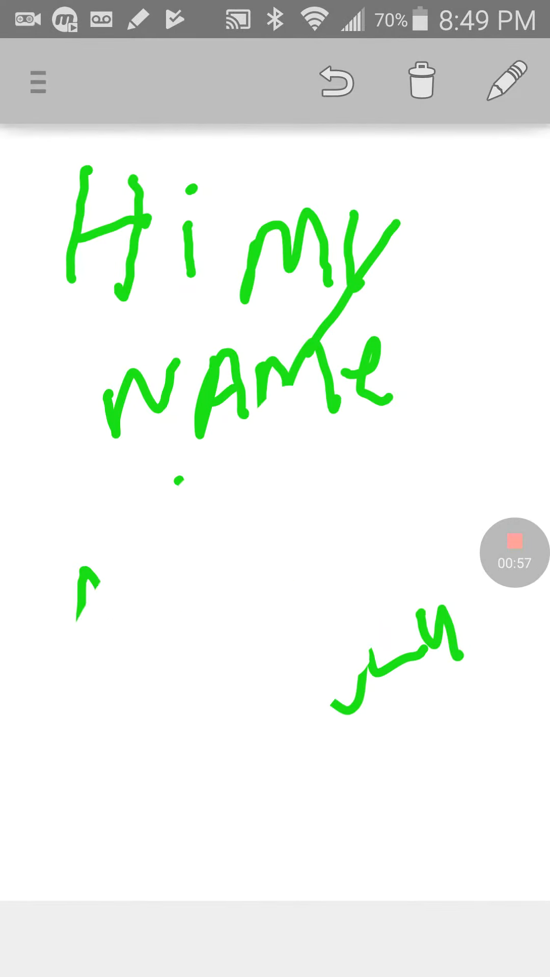
click(335, 81)
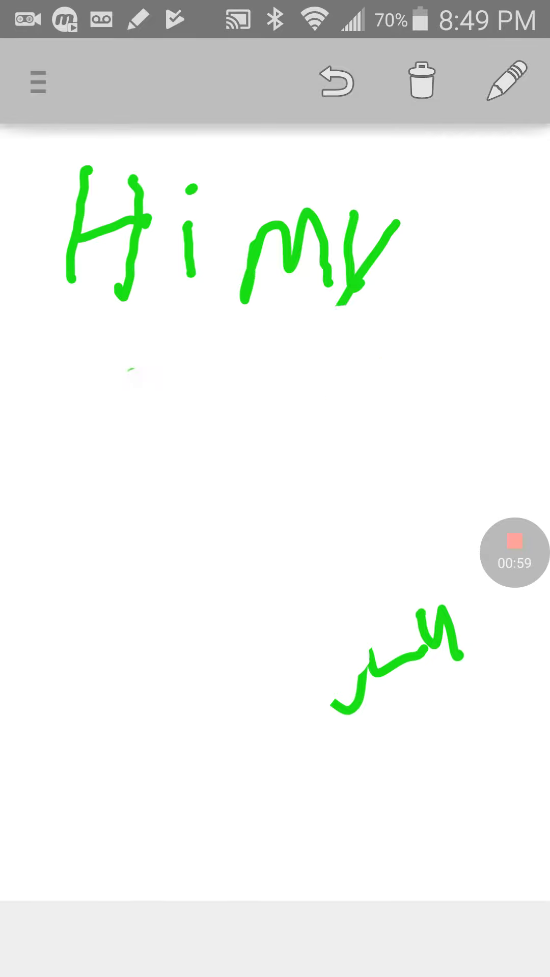
click(335, 81)
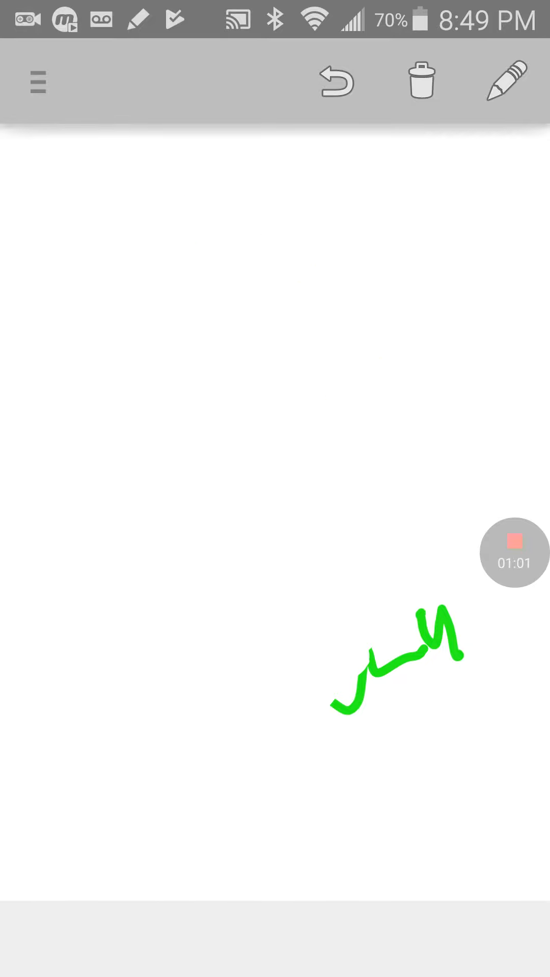
click(422, 82)
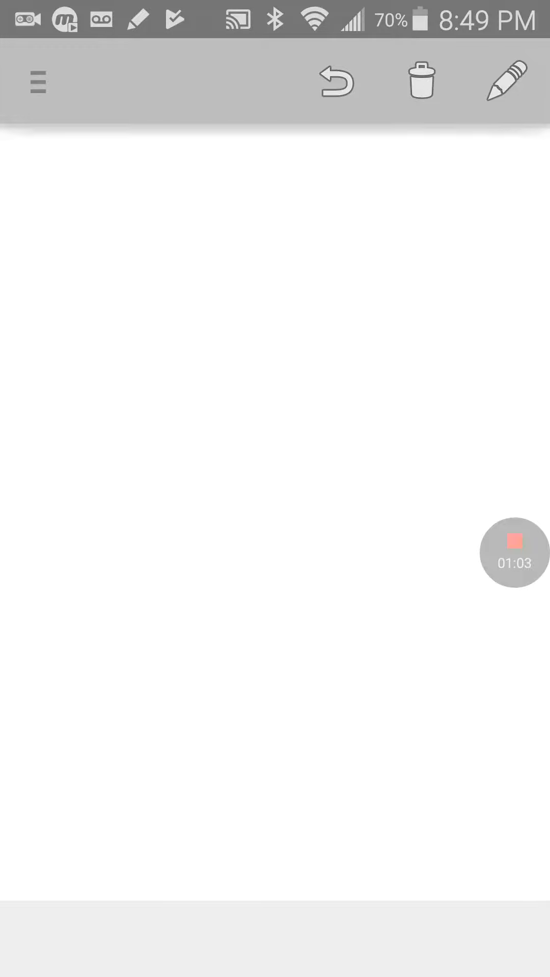
Choose a thick orange brush colour and turn eraser mode off.
click(506, 82)
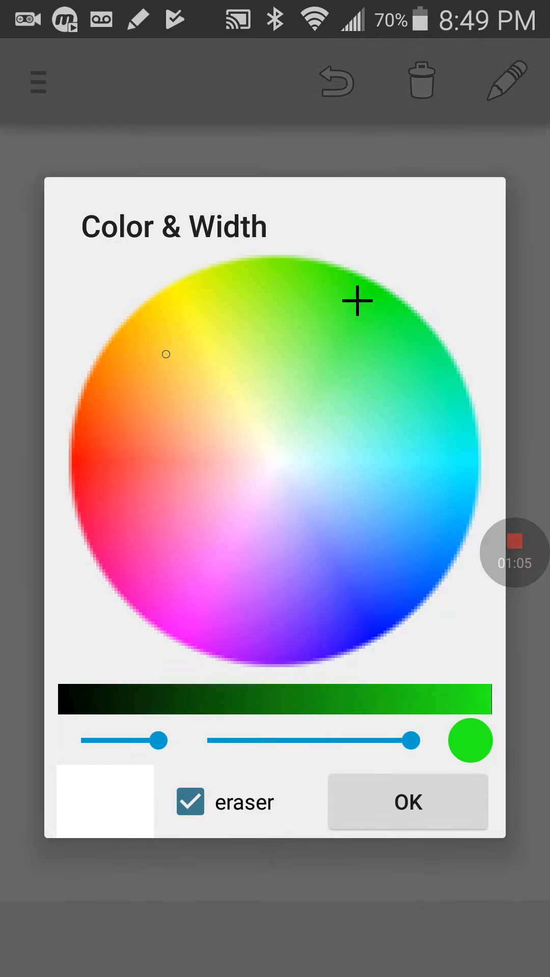
click(190, 369)
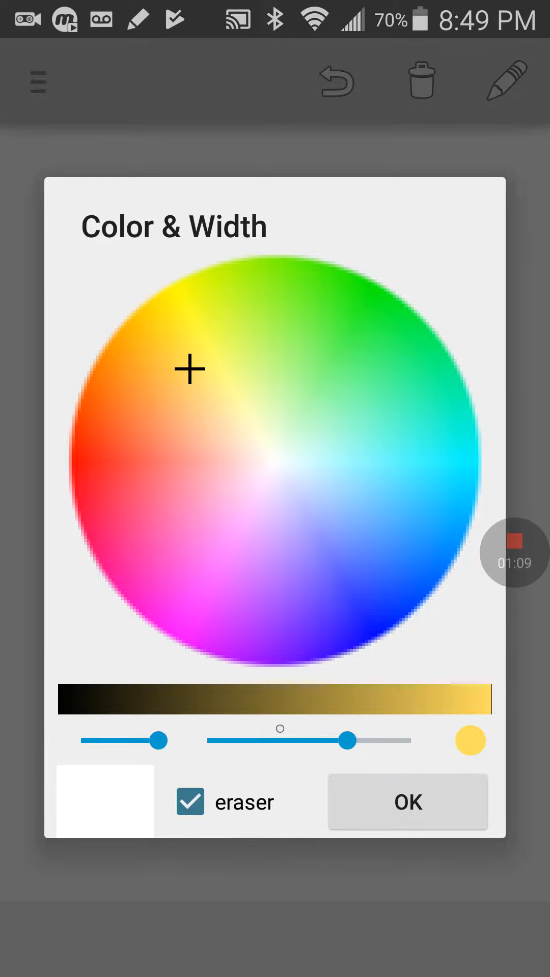
click(407, 802)
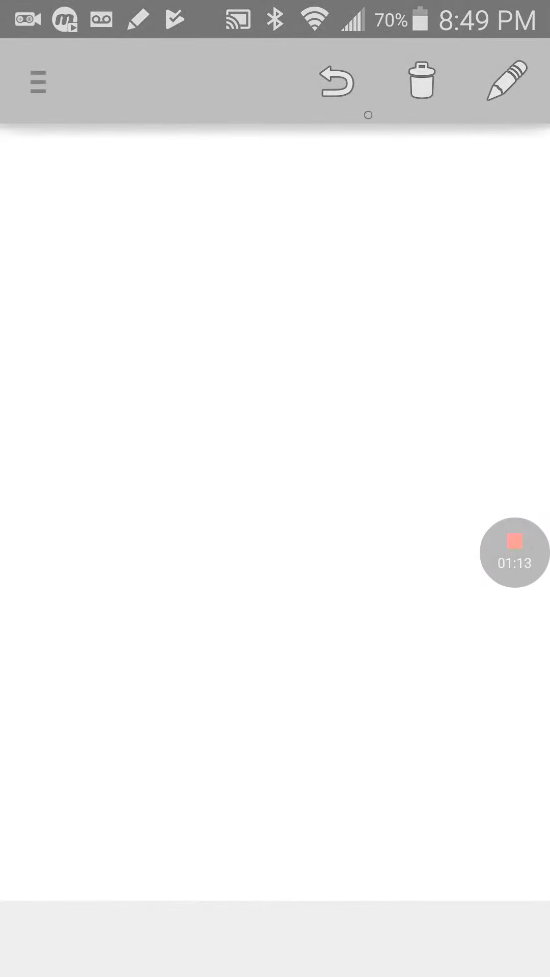
click(507, 81)
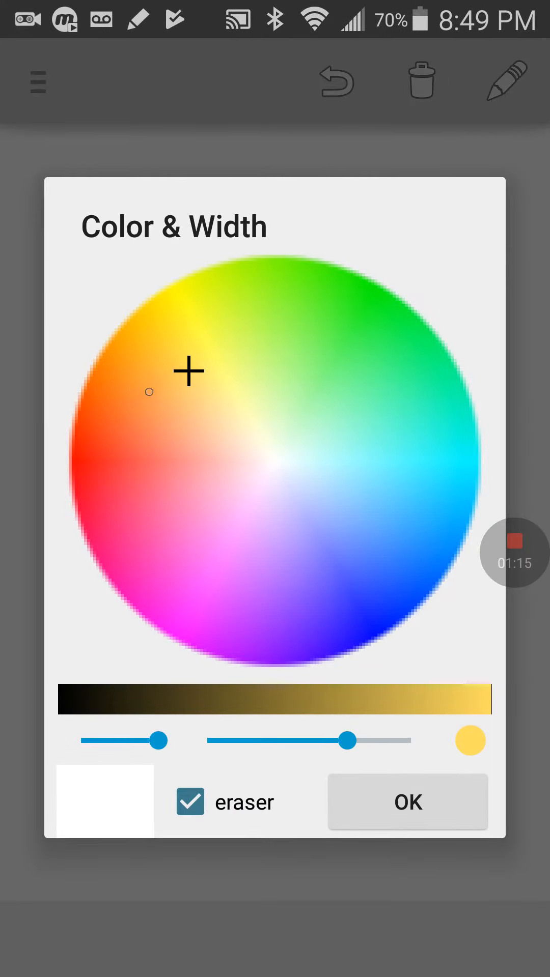
click(190, 801)
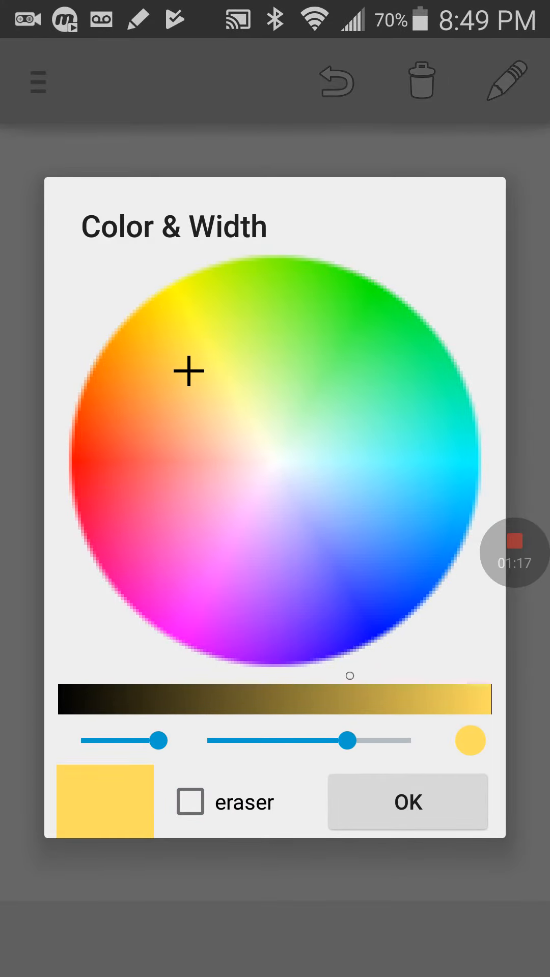
Hand-write 'I Love PLAY GAMES' in orange, then clear the whole canvas via the trash Clear option.
click(407, 801)
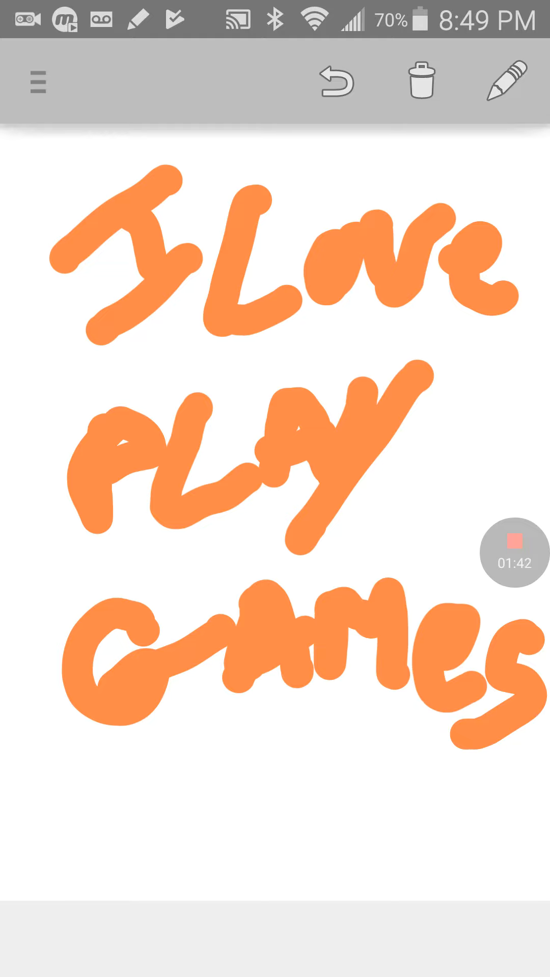
click(421, 82)
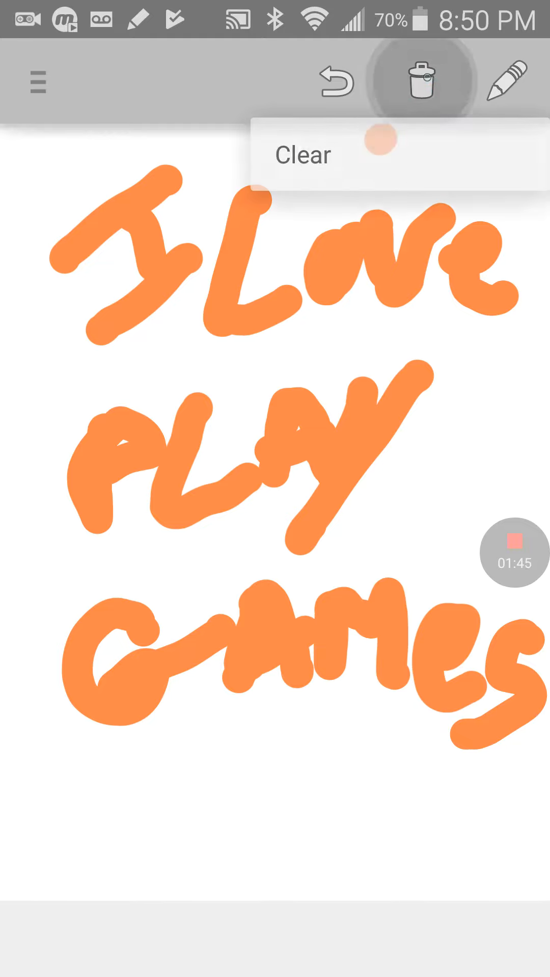
click(302, 155)
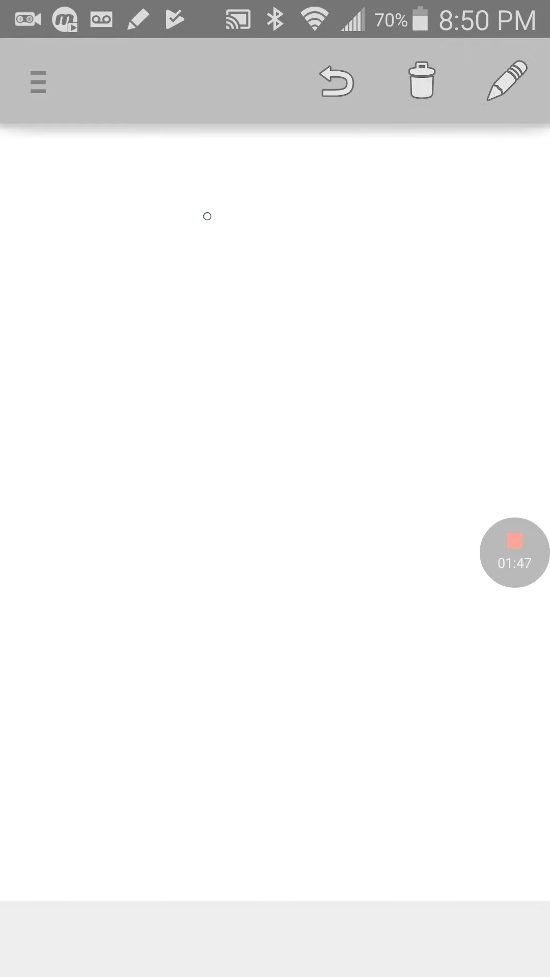